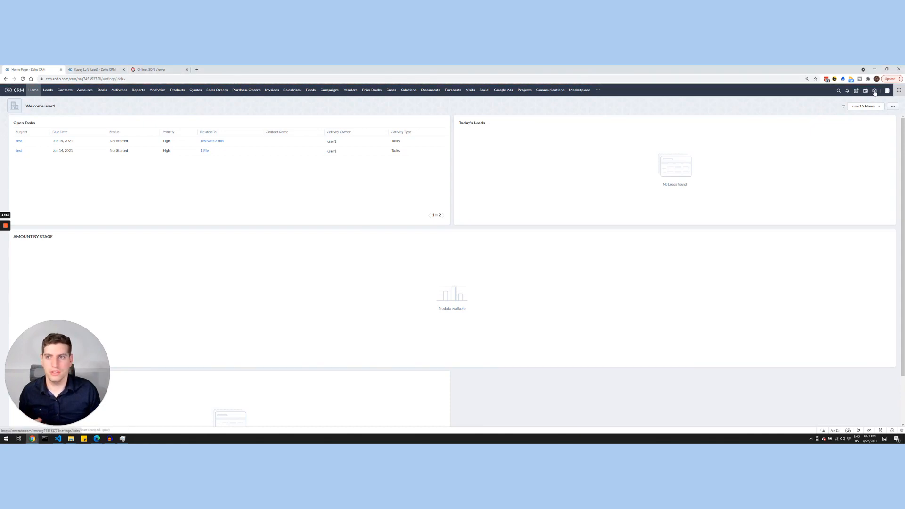
From Setup > Workflow Rules, create a Leads module rule named Test.
left_click(865, 90)
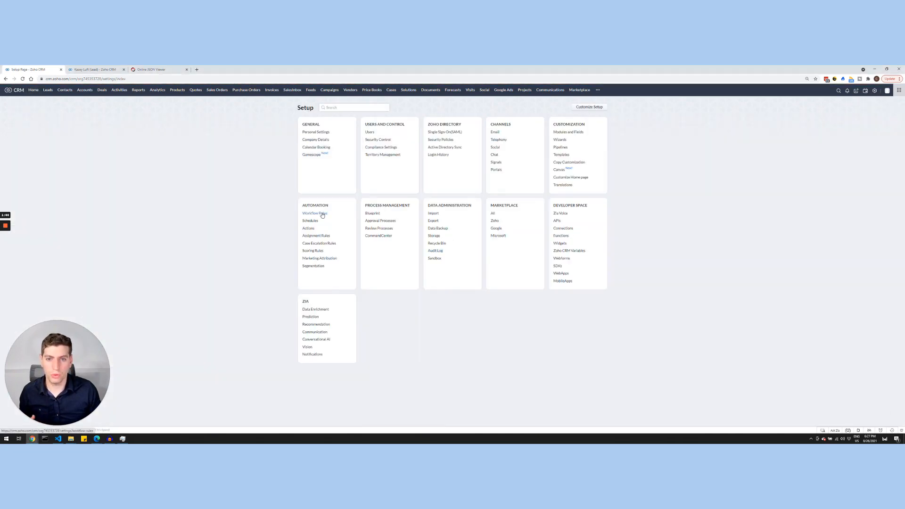
left_click(315, 213)
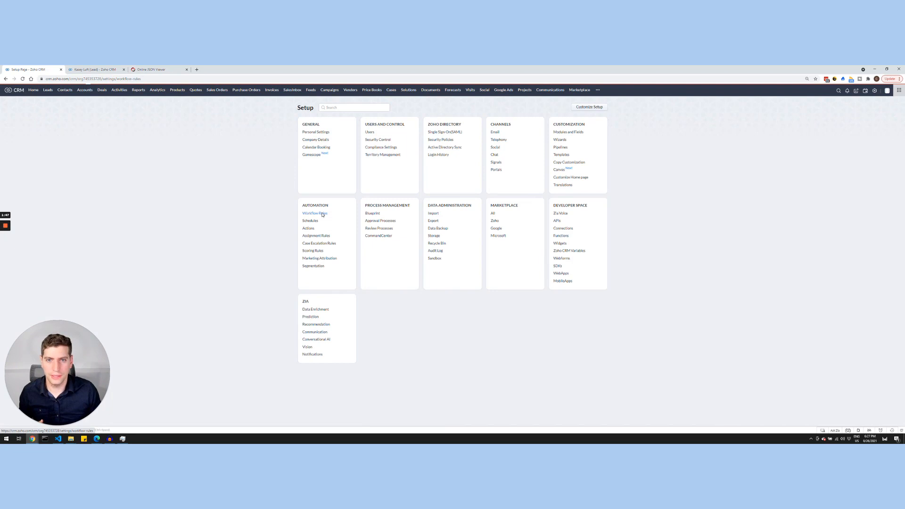
left_click(315, 213)
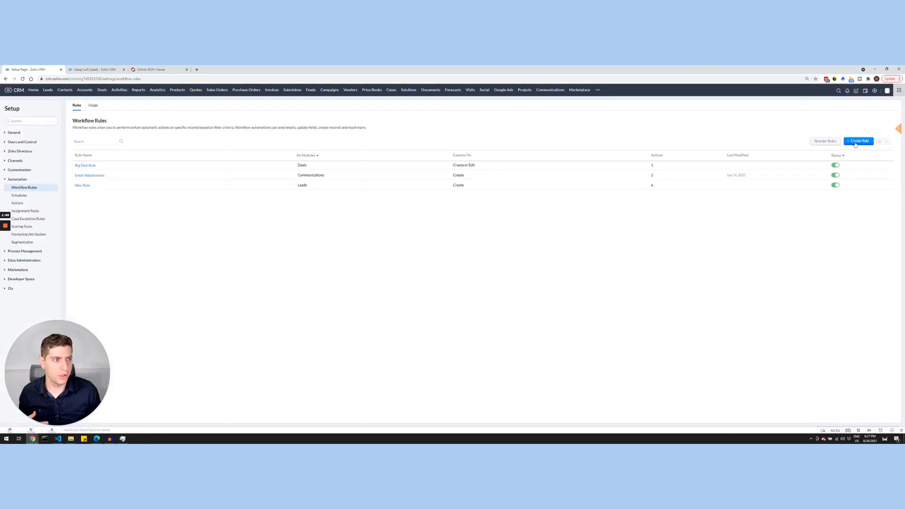
left_click(857, 141)
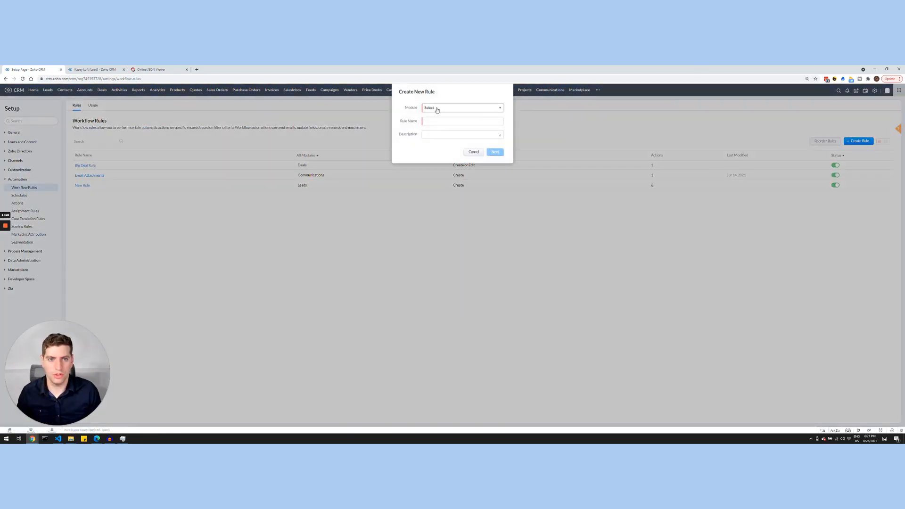
left_click(462, 108)
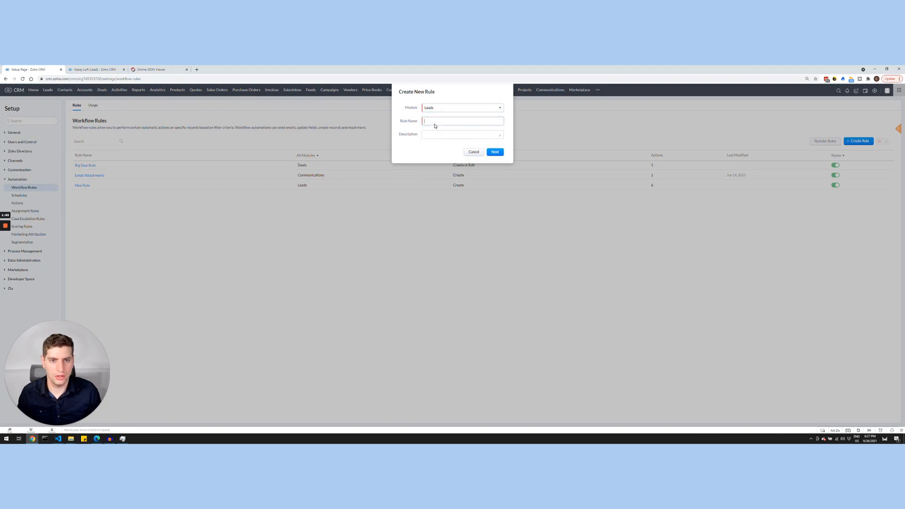
type("Test")
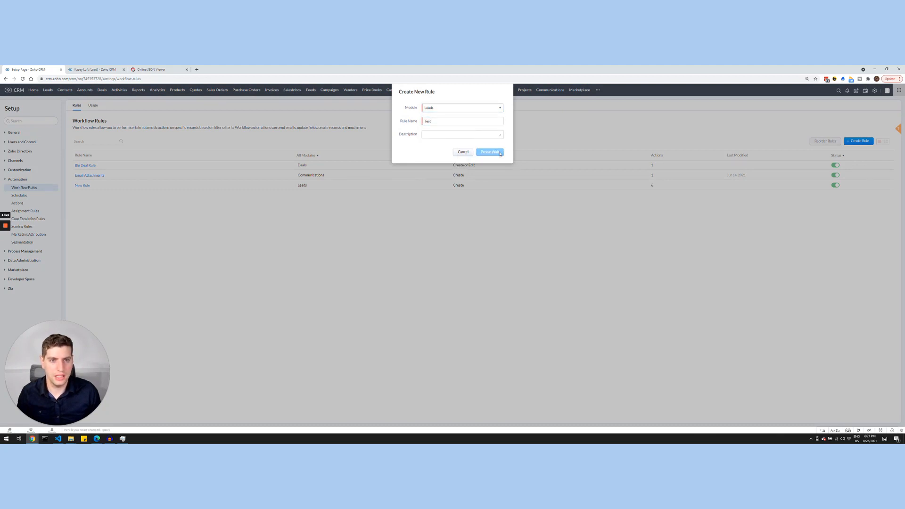
Trigger the Test rule on lead creation for all leads and add a Function instant action.
left_click(489, 151)
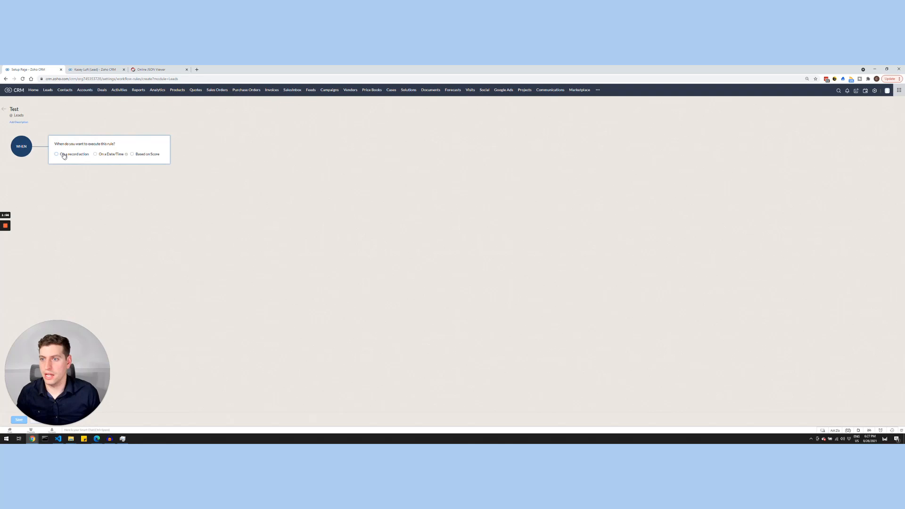
left_click(57, 154)
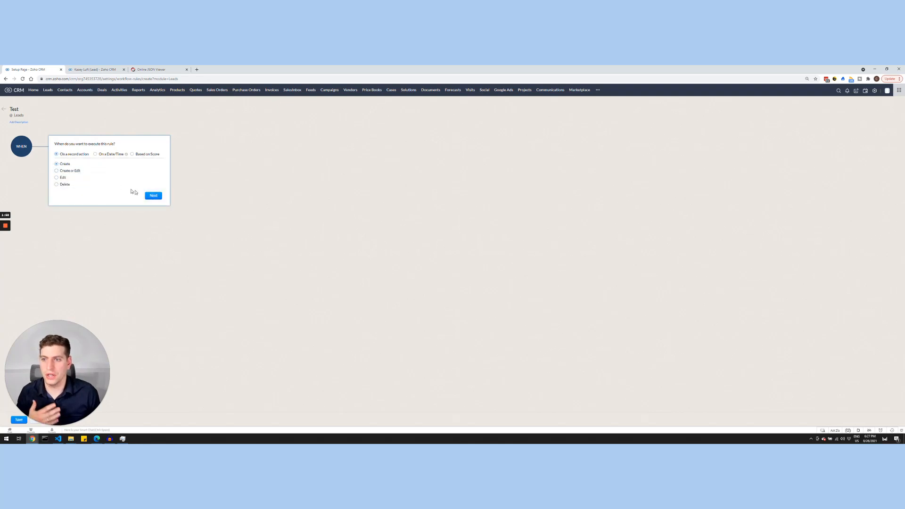
left_click(152, 195)
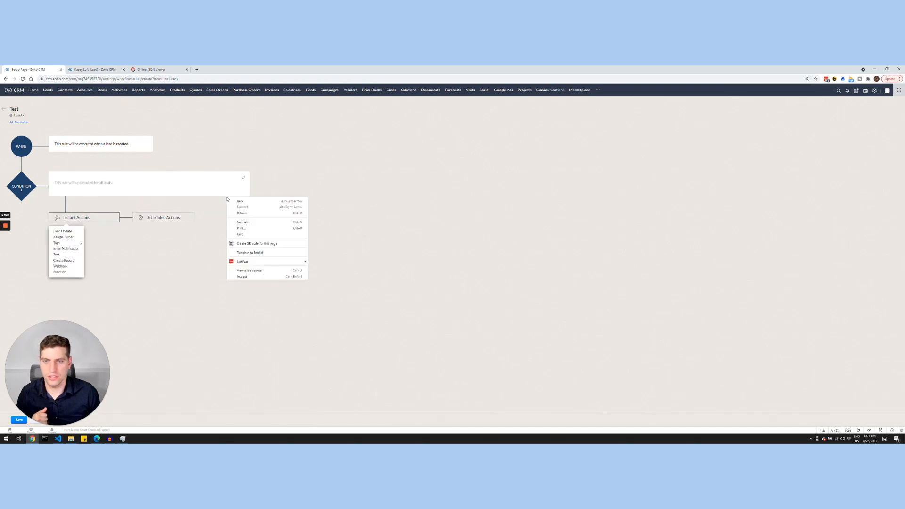
left_click(61, 269)
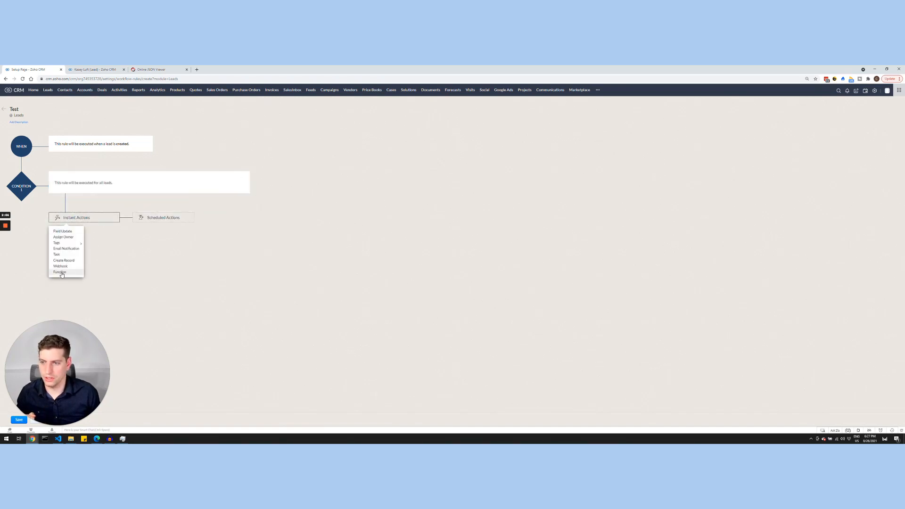
left_click(59, 272)
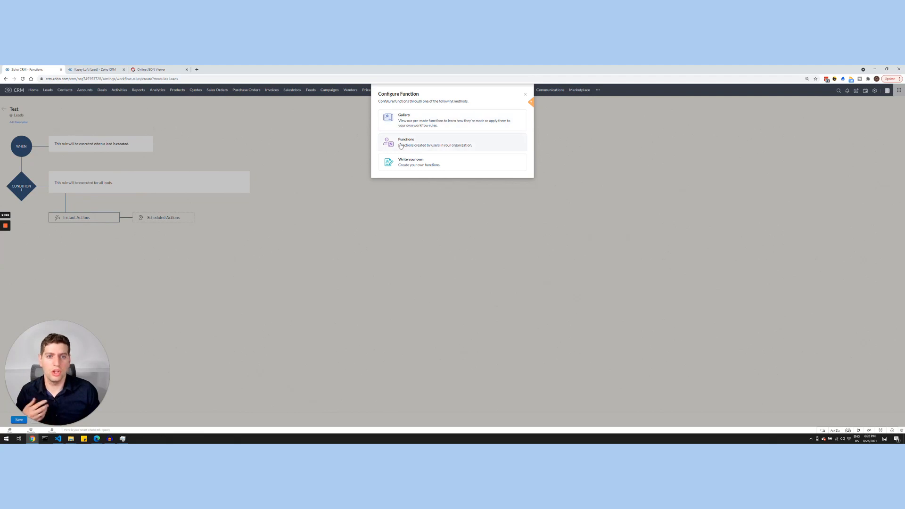
Write your own function named testFunction with display name Test Function.
left_click(406, 142)
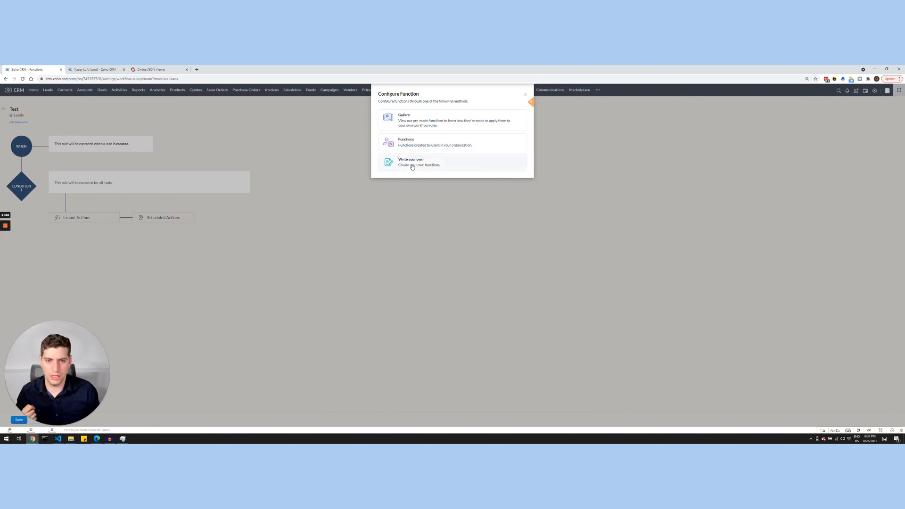
left_click(411, 162)
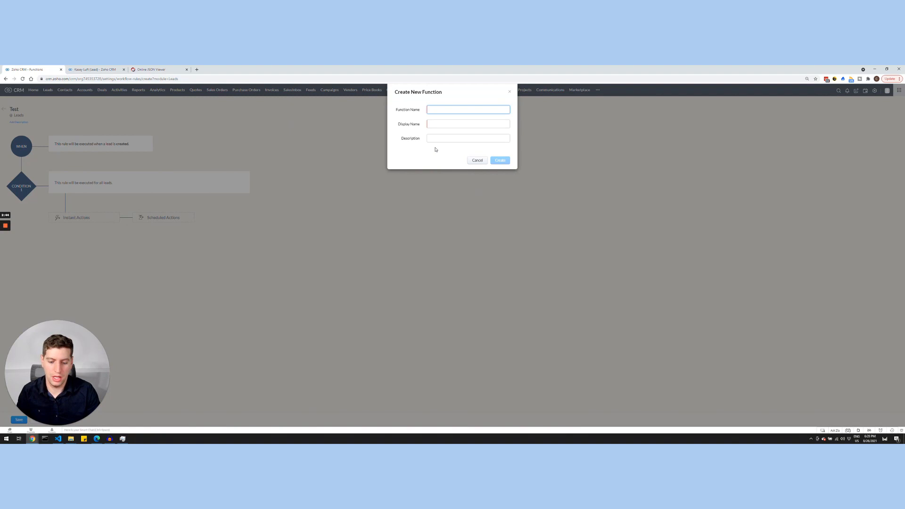
type("testFunction")
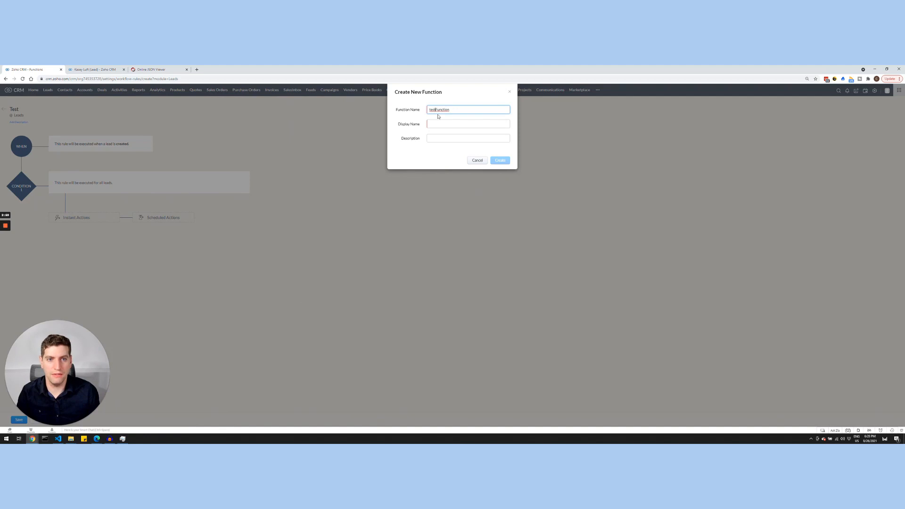
type("Test Function")
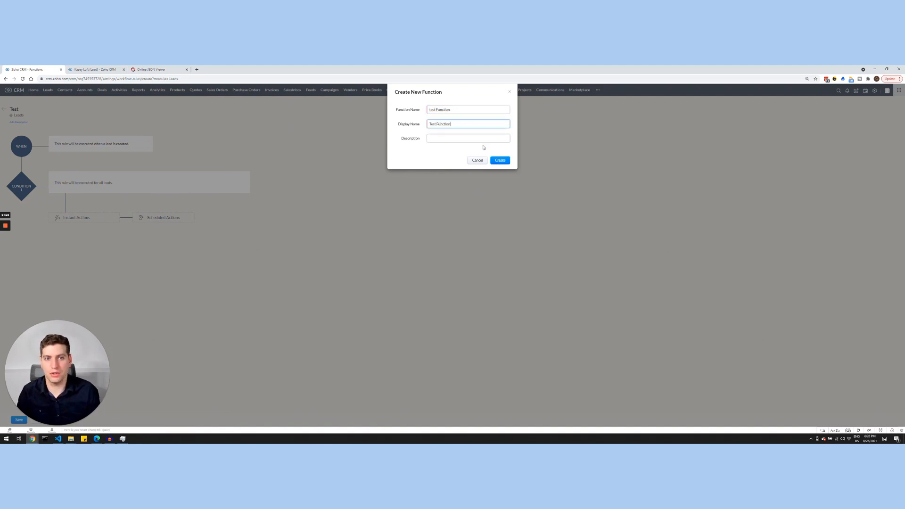
left_click(499, 160)
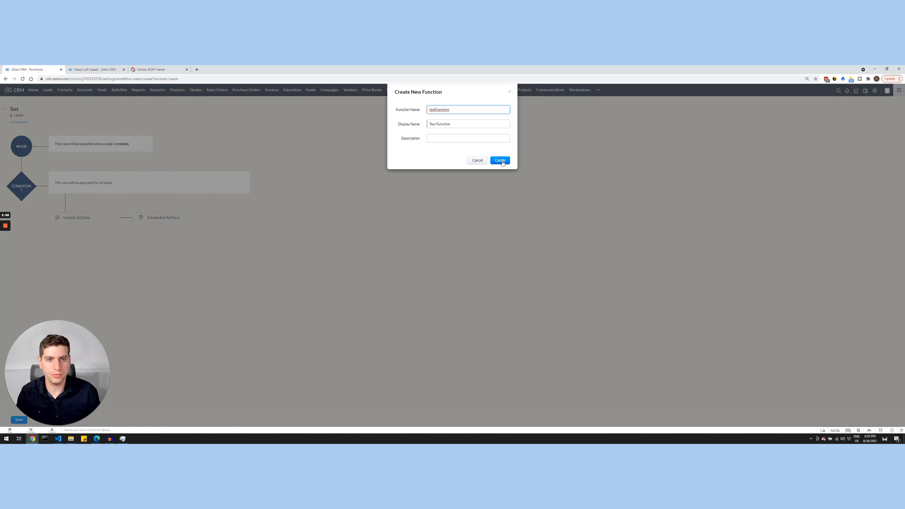
left_click(498, 159)
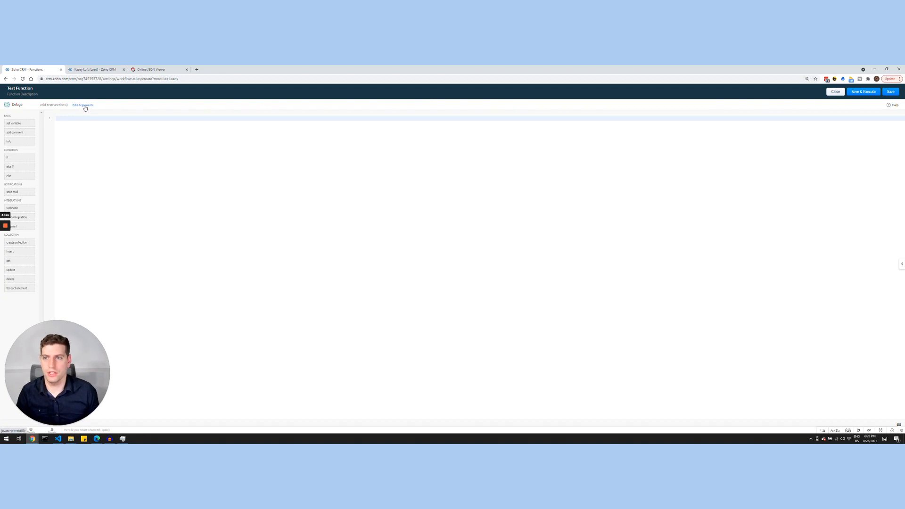
Add a leadId argument mapped to the Leads > Lead Id merge field and save it.
left_click(82, 106)
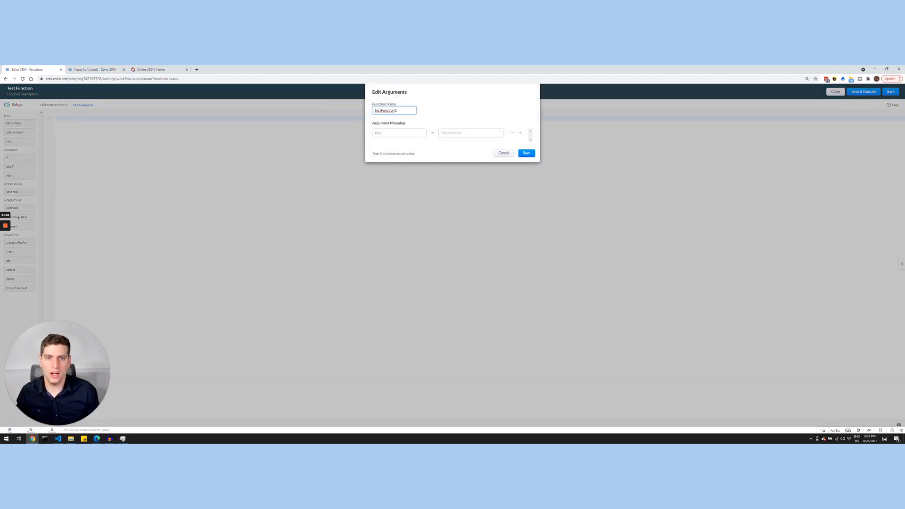
left_click(399, 132)
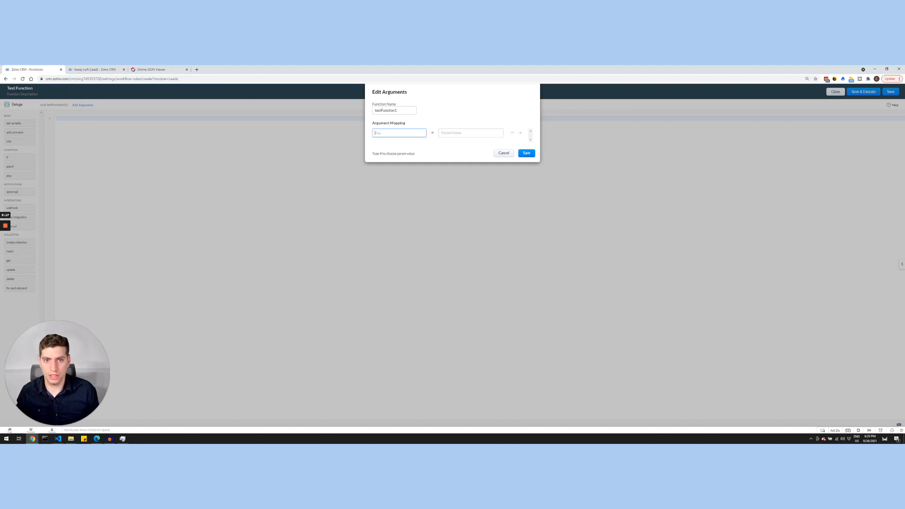
type("leadId")
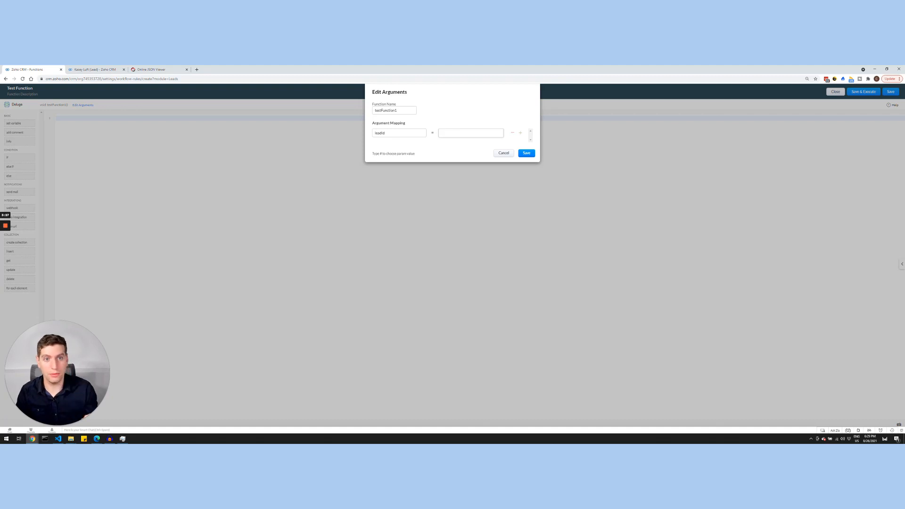
type("#")
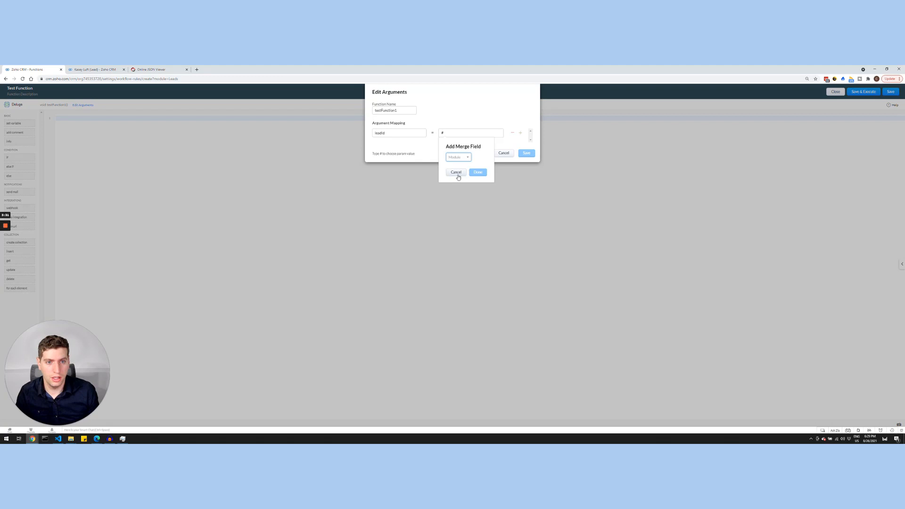
left_click(458, 157)
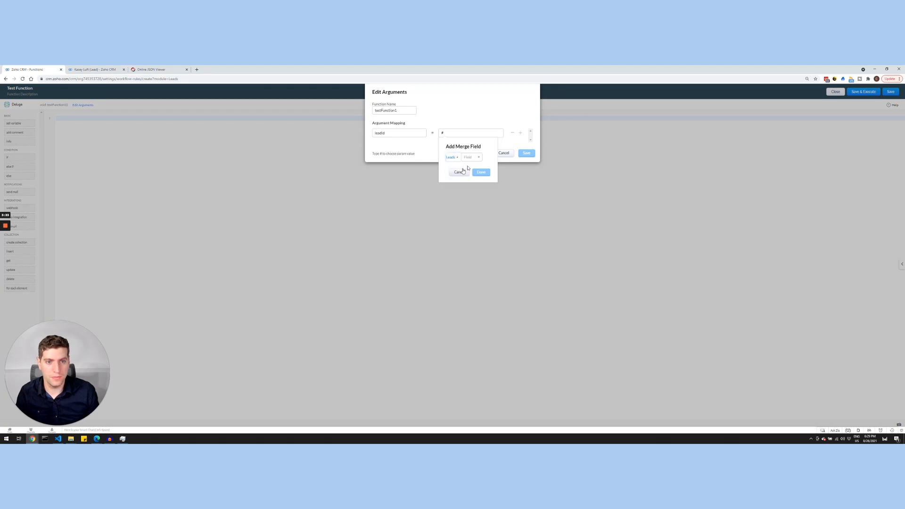
left_click(472, 157)
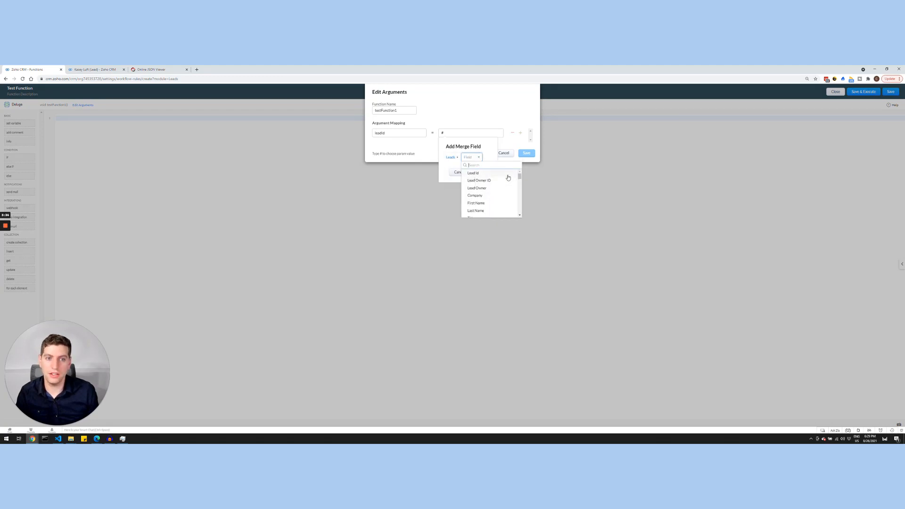
scroll("down", 3)
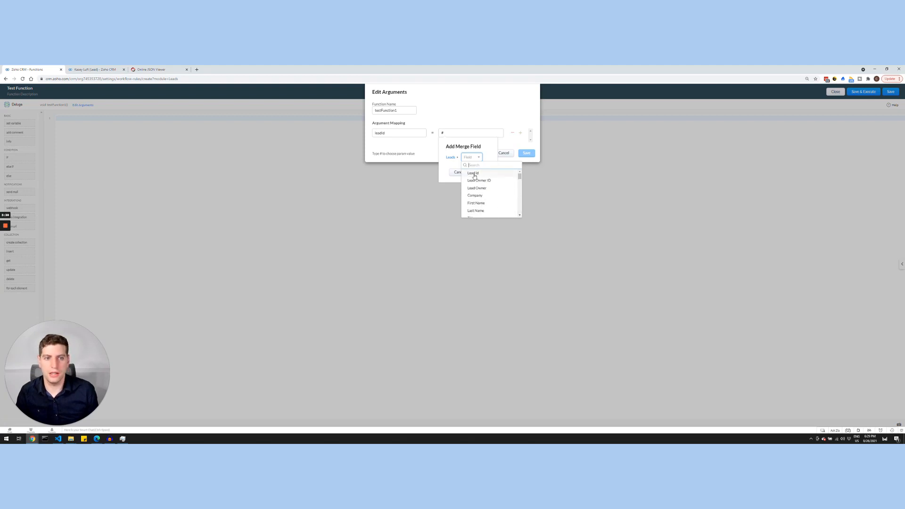
left_click(472, 172)
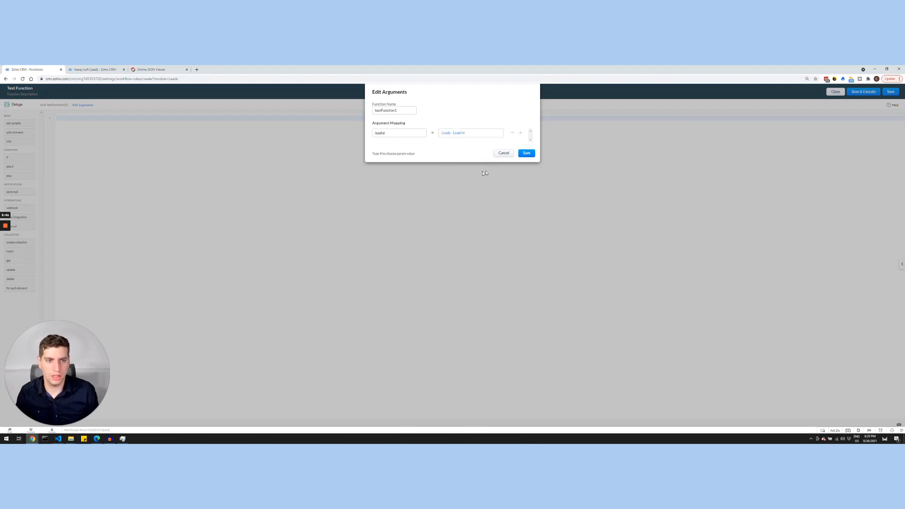
left_click(526, 152)
type("info leadId;")
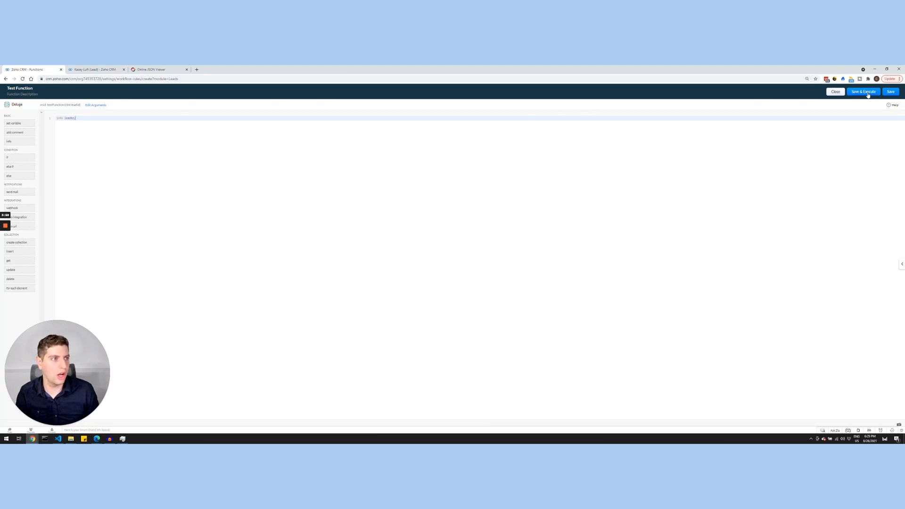
Save and execute testFunction with a sample lead id, confirming the id prints.
left_click(863, 92)
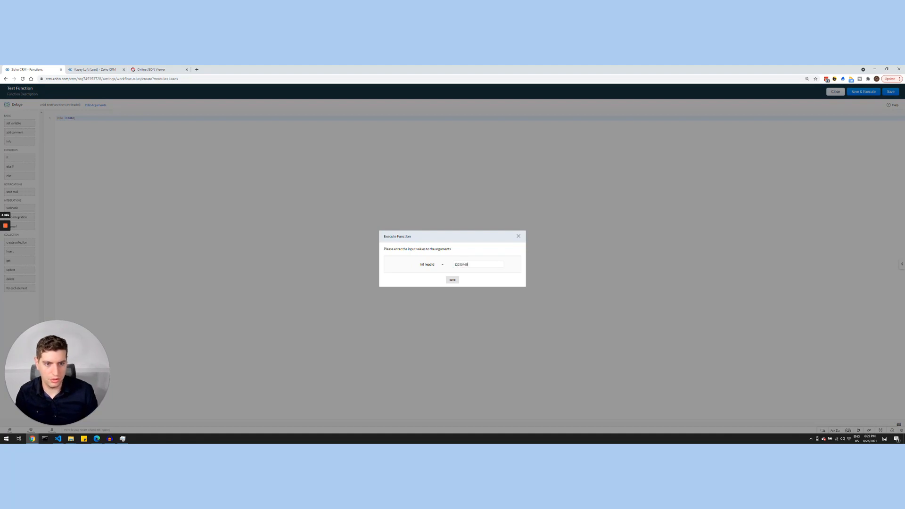
left_click(451, 280)
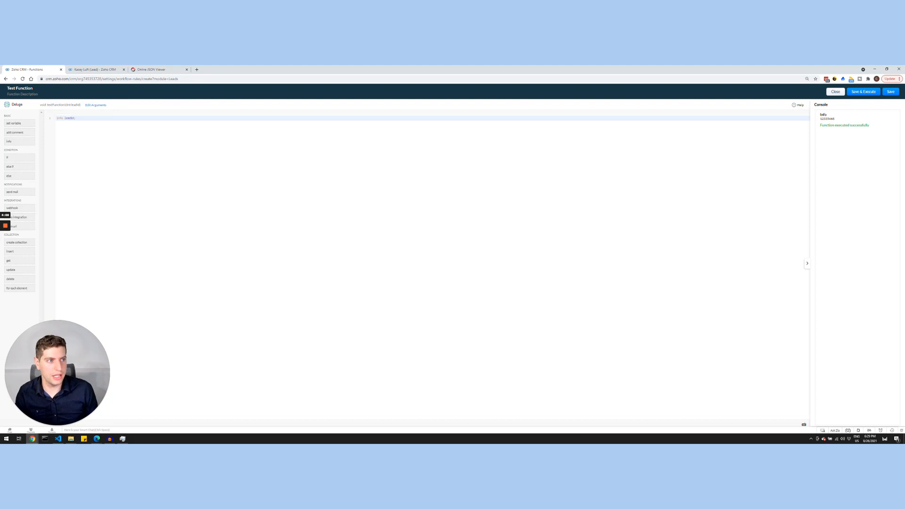
double_click(826, 118)
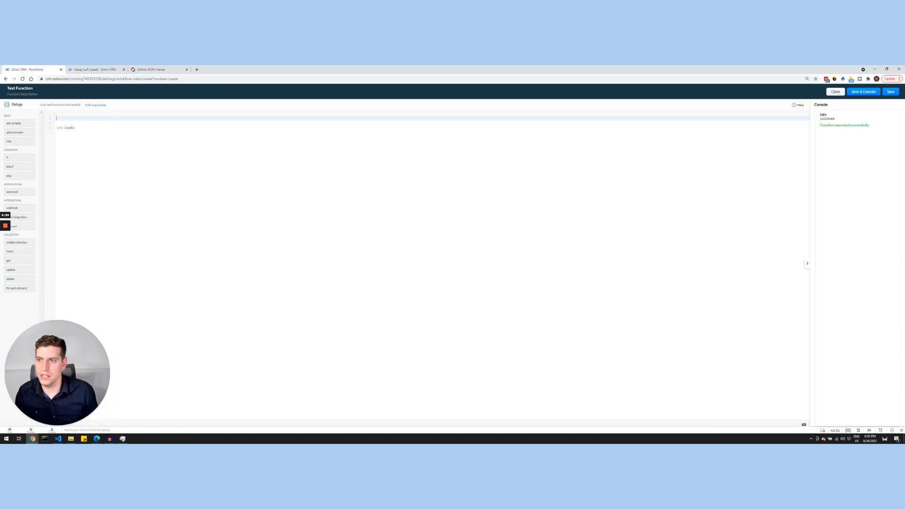
Change the code to test = zoho.crm.getRecordById("Leads", leadId); info test.
type("i")
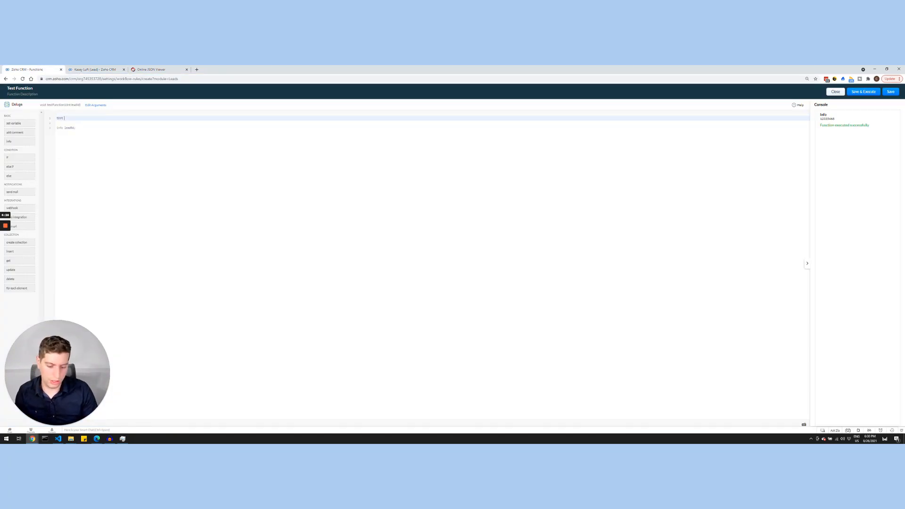
type("= {")
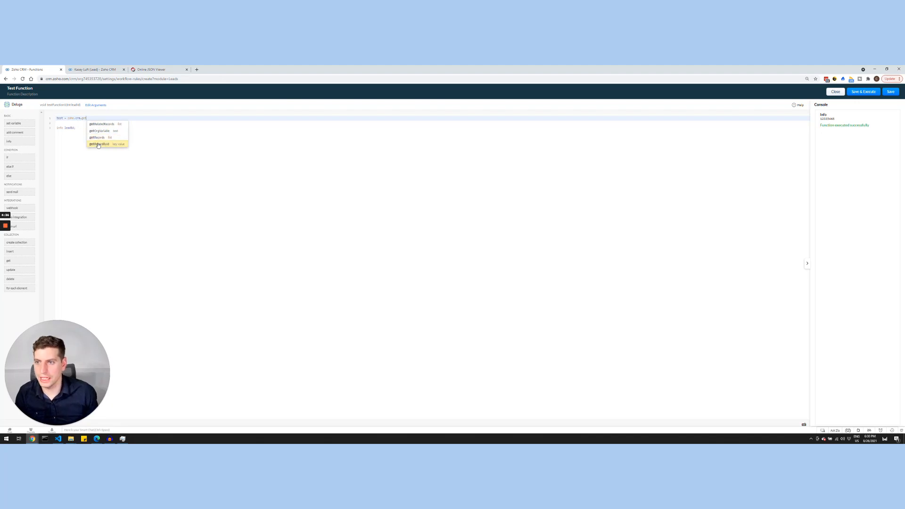
left_click(98, 137)
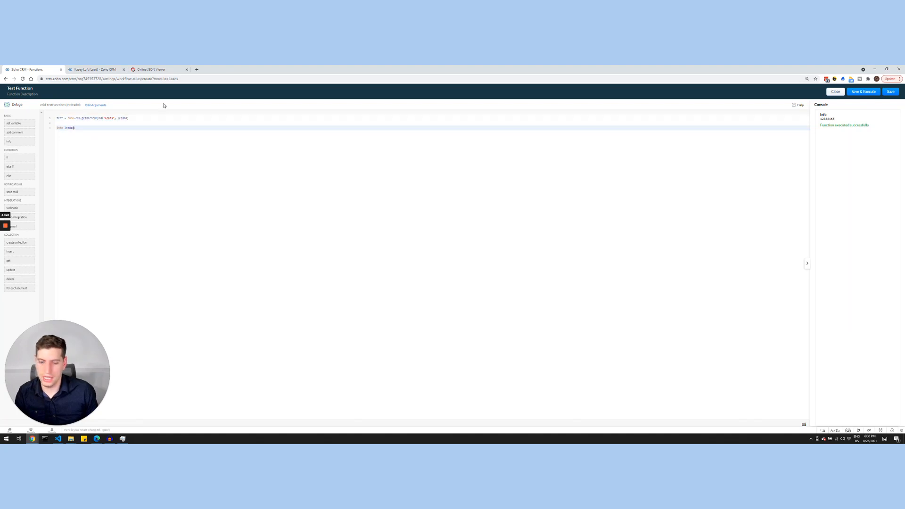
key("Backspace")
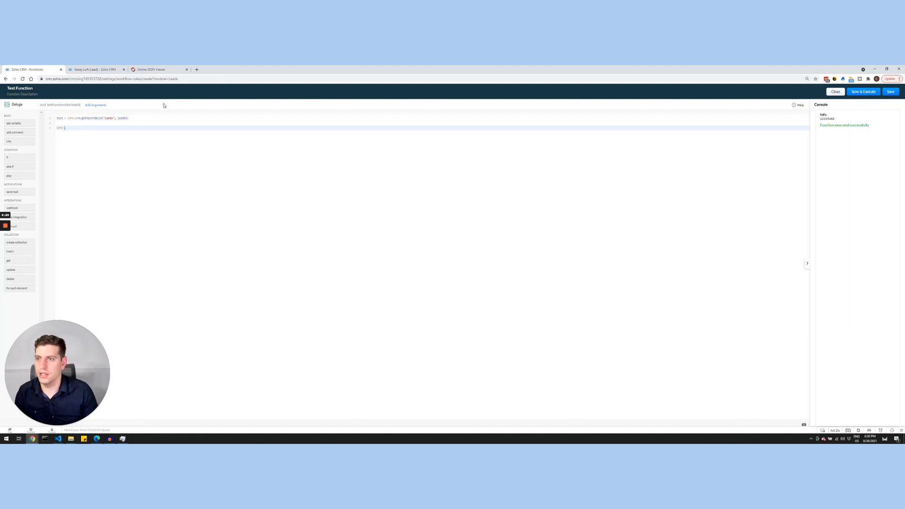
type("test;")
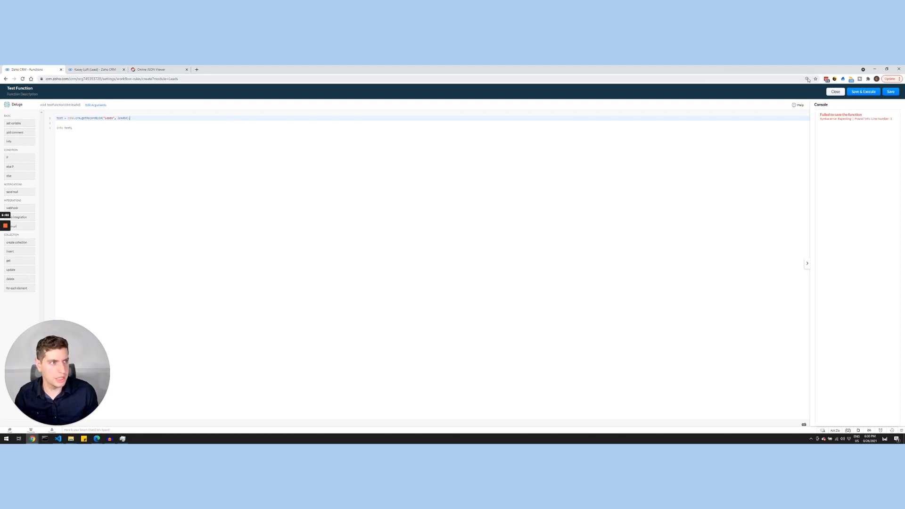
Execute the function with a lead id and select the printed record JSON.
left_click(863, 91)
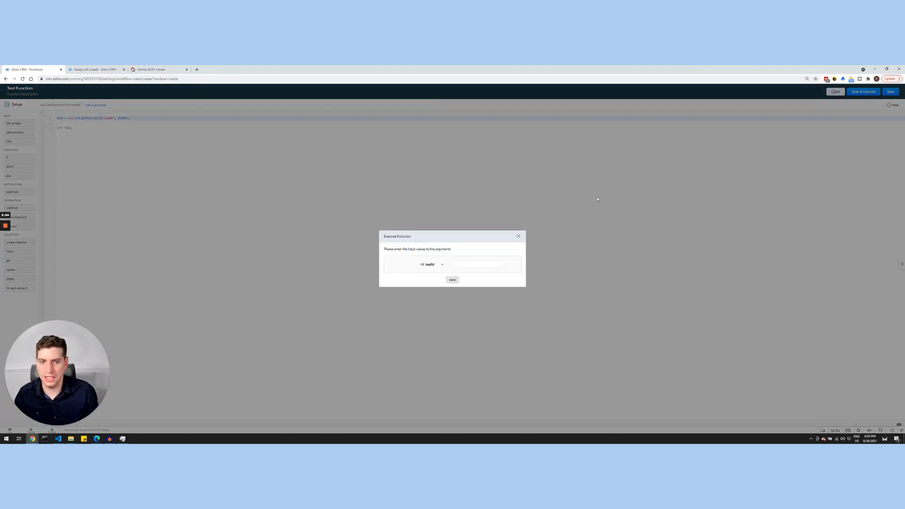
left_click(478, 264)
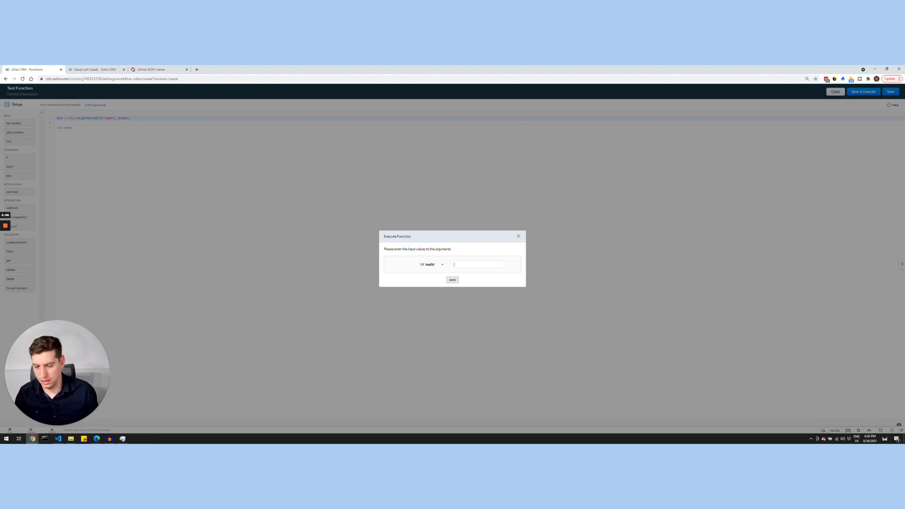
left_click(452, 280)
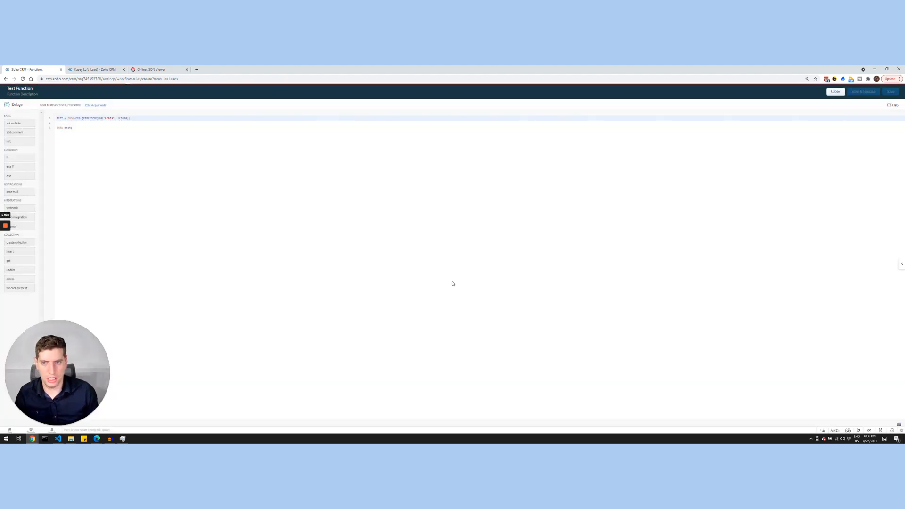
left_click(863, 91)
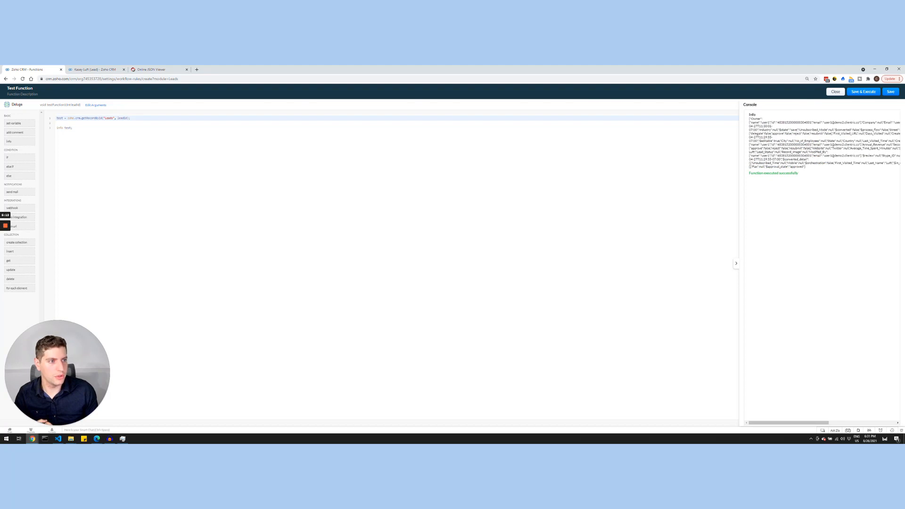
left_click_drag(750, 119, 804, 167)
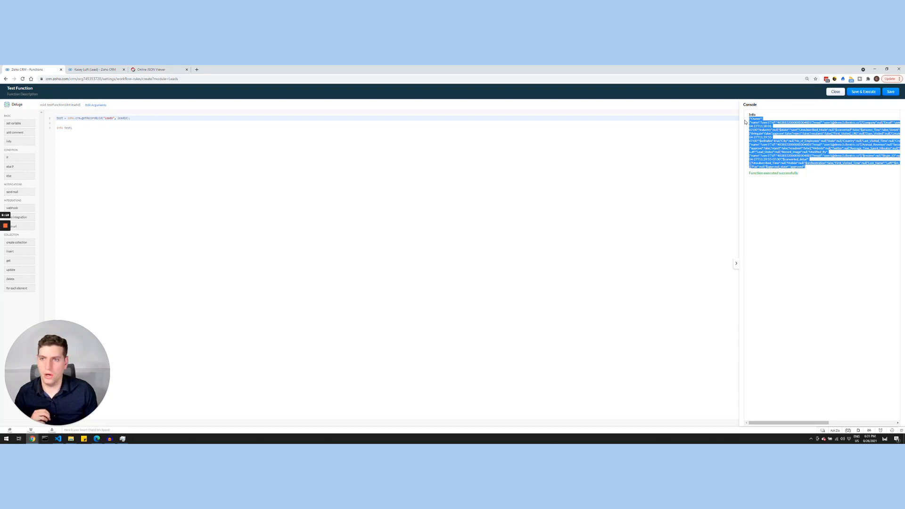
mouse_move(275, 87)
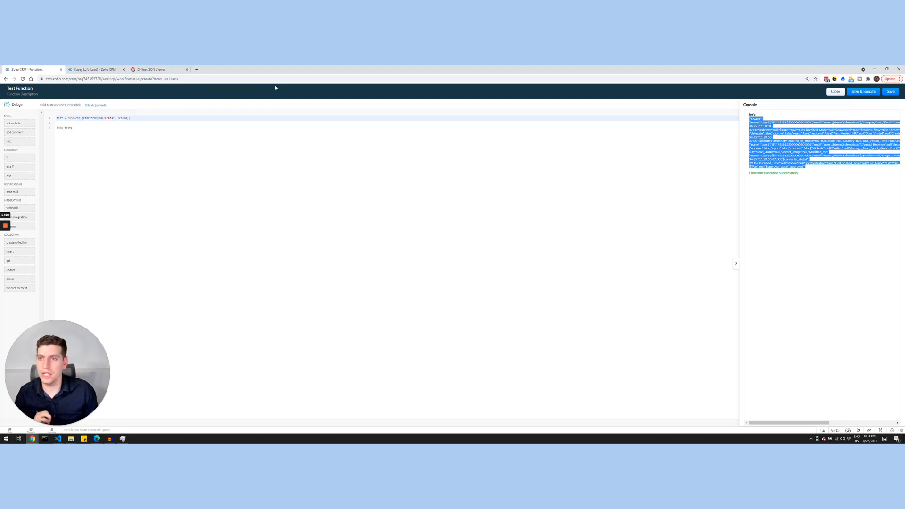
left_click(156, 70)
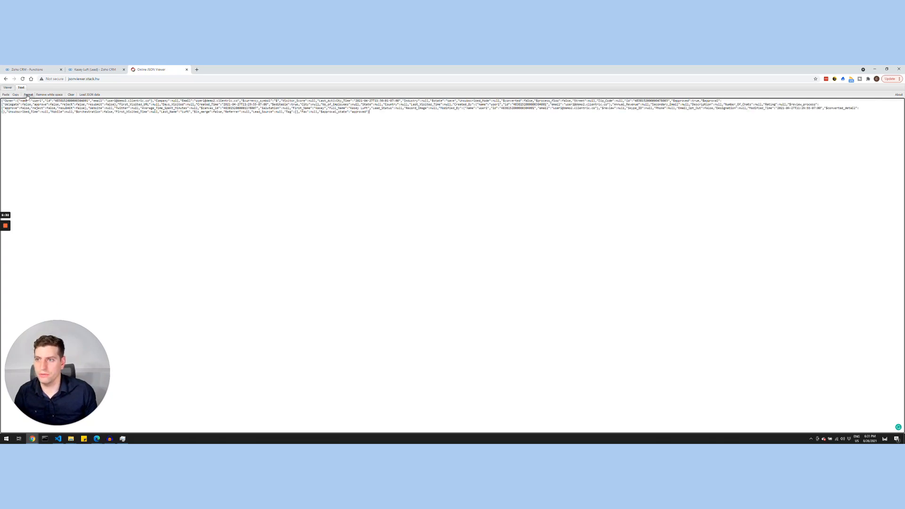
Format the pasted lead record JSON and search it for Email.
left_click(28, 95)
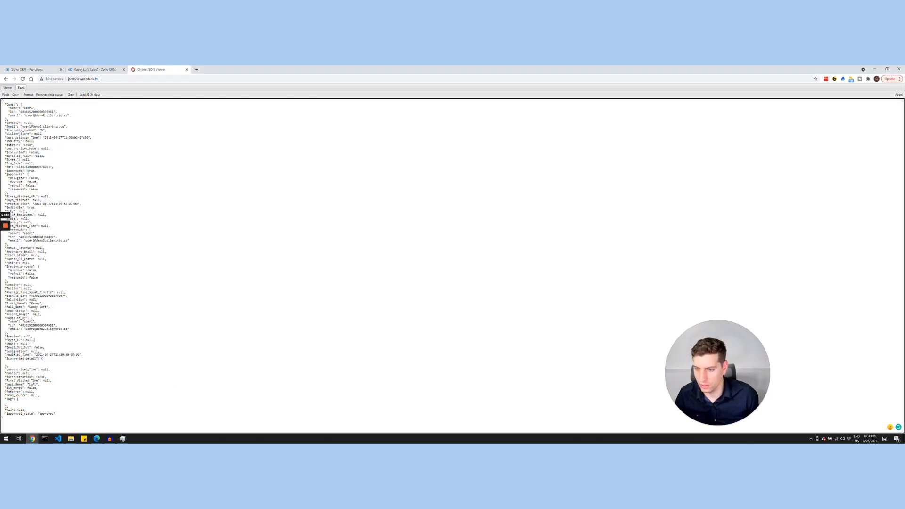
key("ctrl+f")
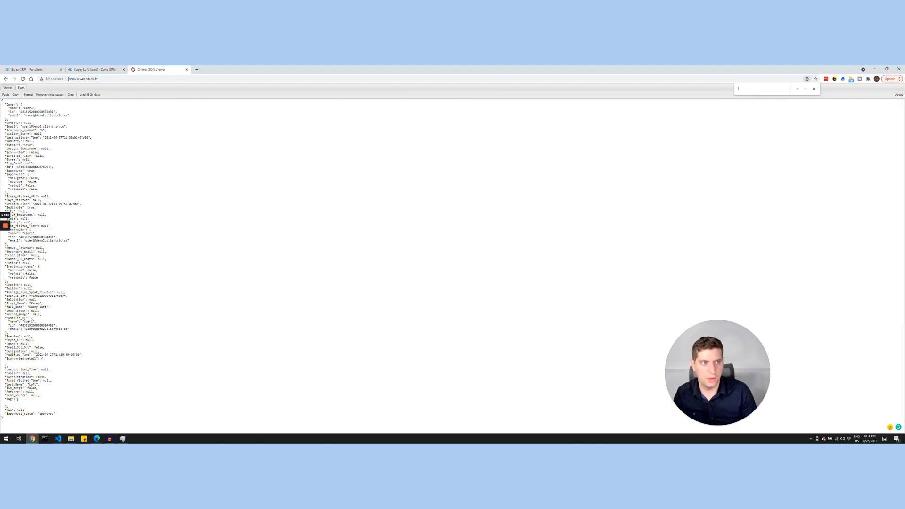
type("Email")
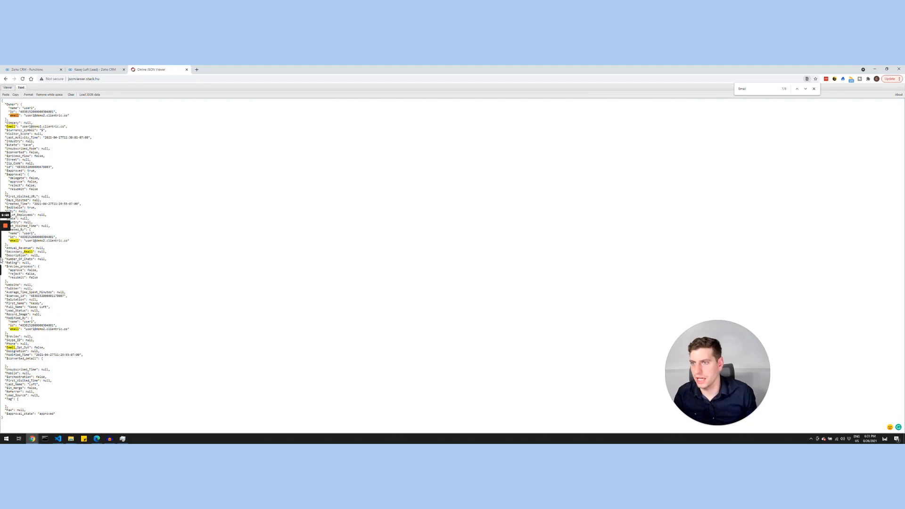